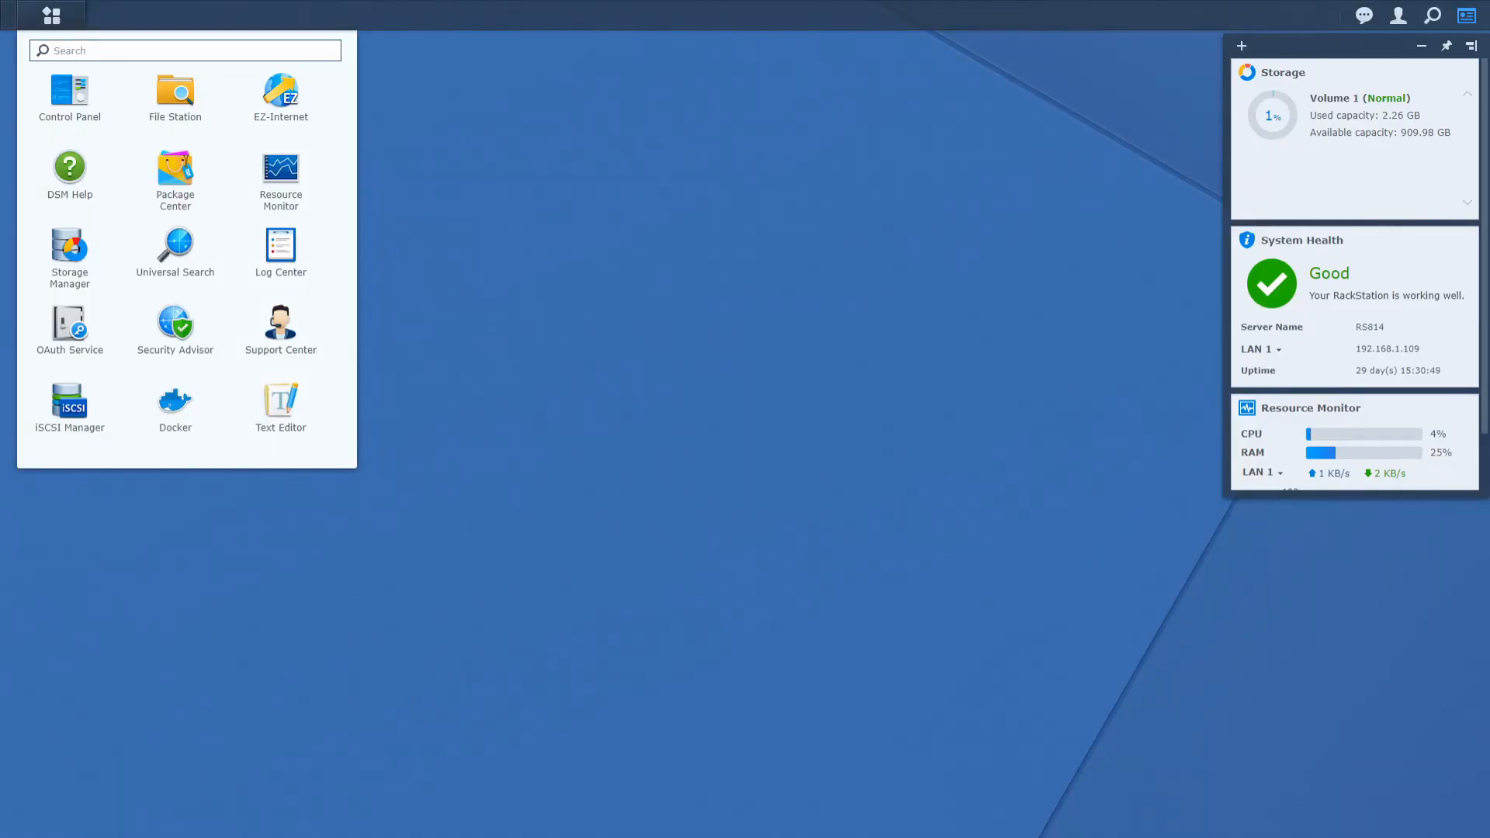
Step: Open File Station and browse to the docker/home-assistant folder of YAML files
click(176, 89)
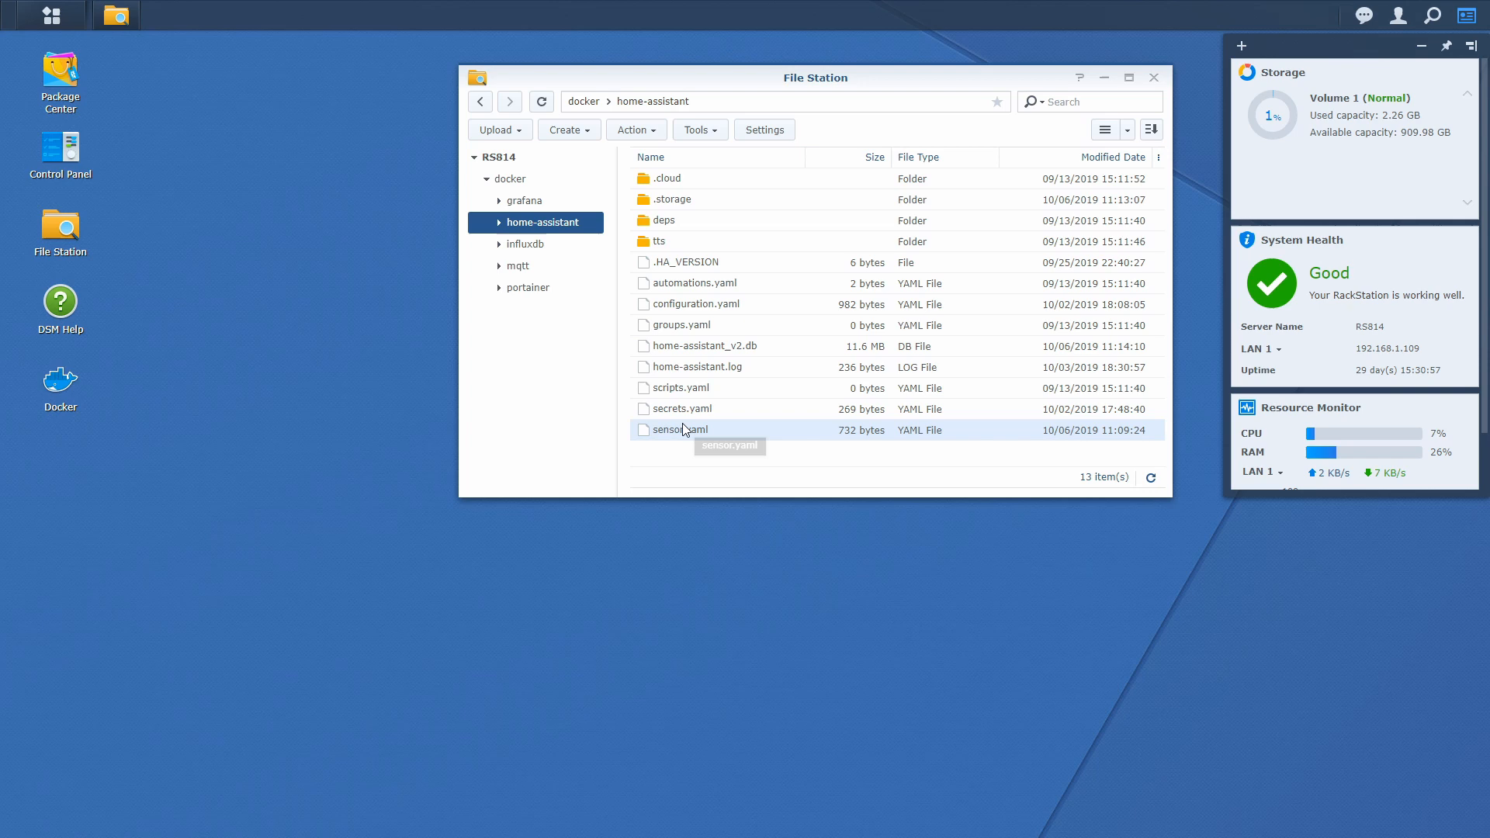
Step: Add '- platform: launch_library' to sensor.yaml in Text Editor and save it
double_click(679, 430)
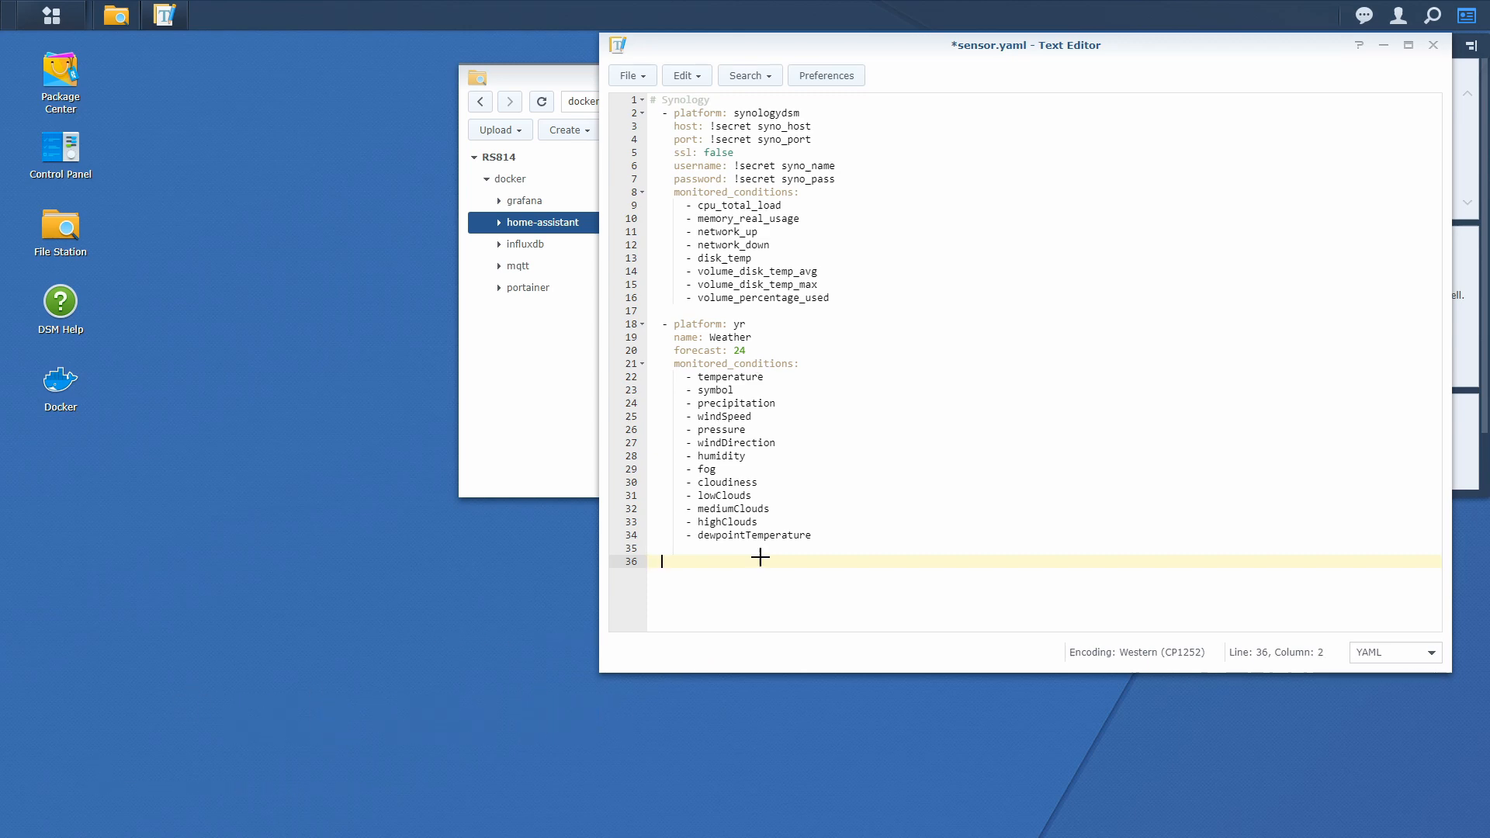
text(-)
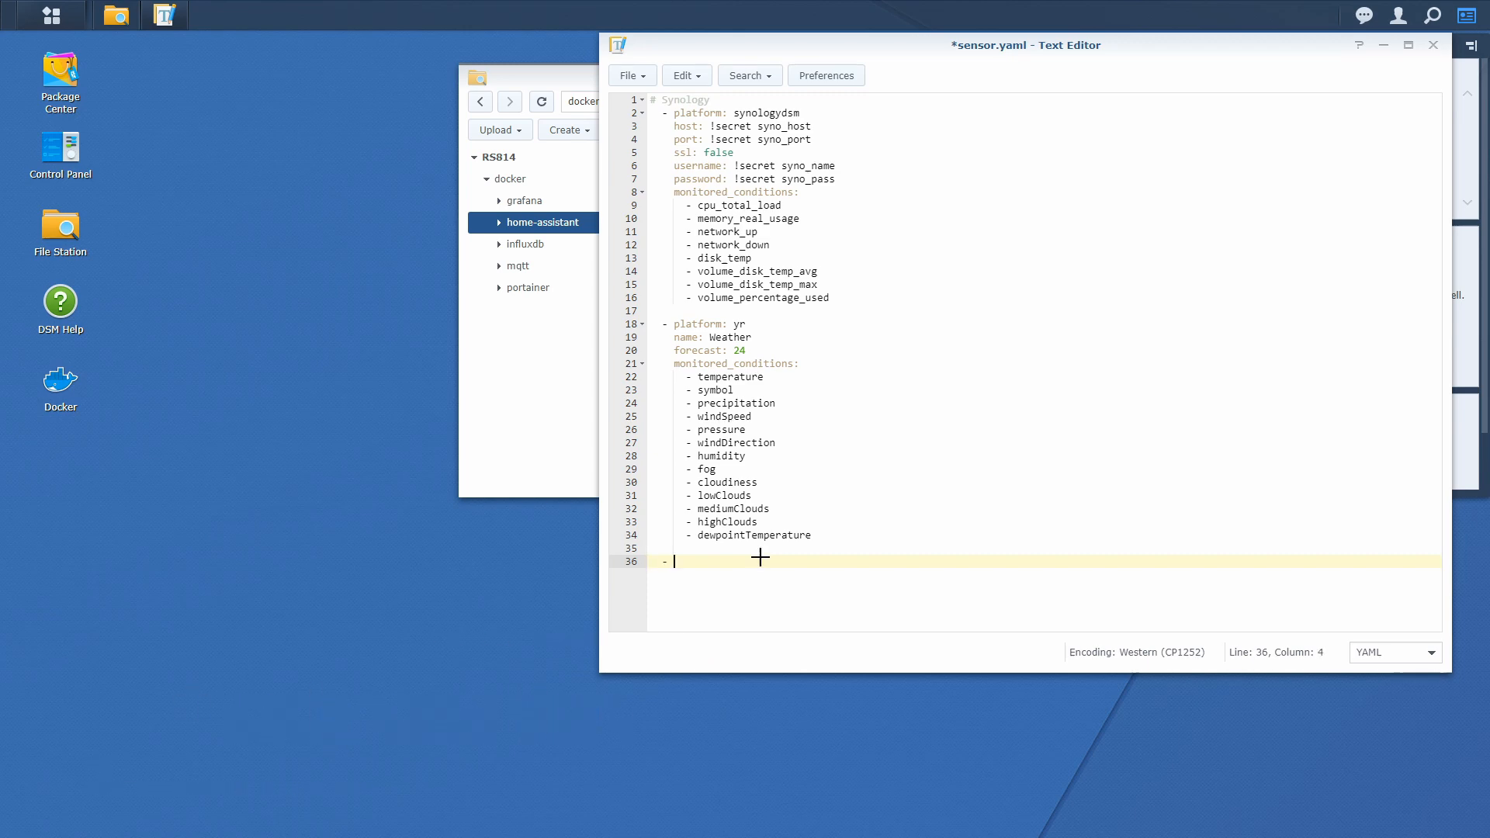
text(platform:)
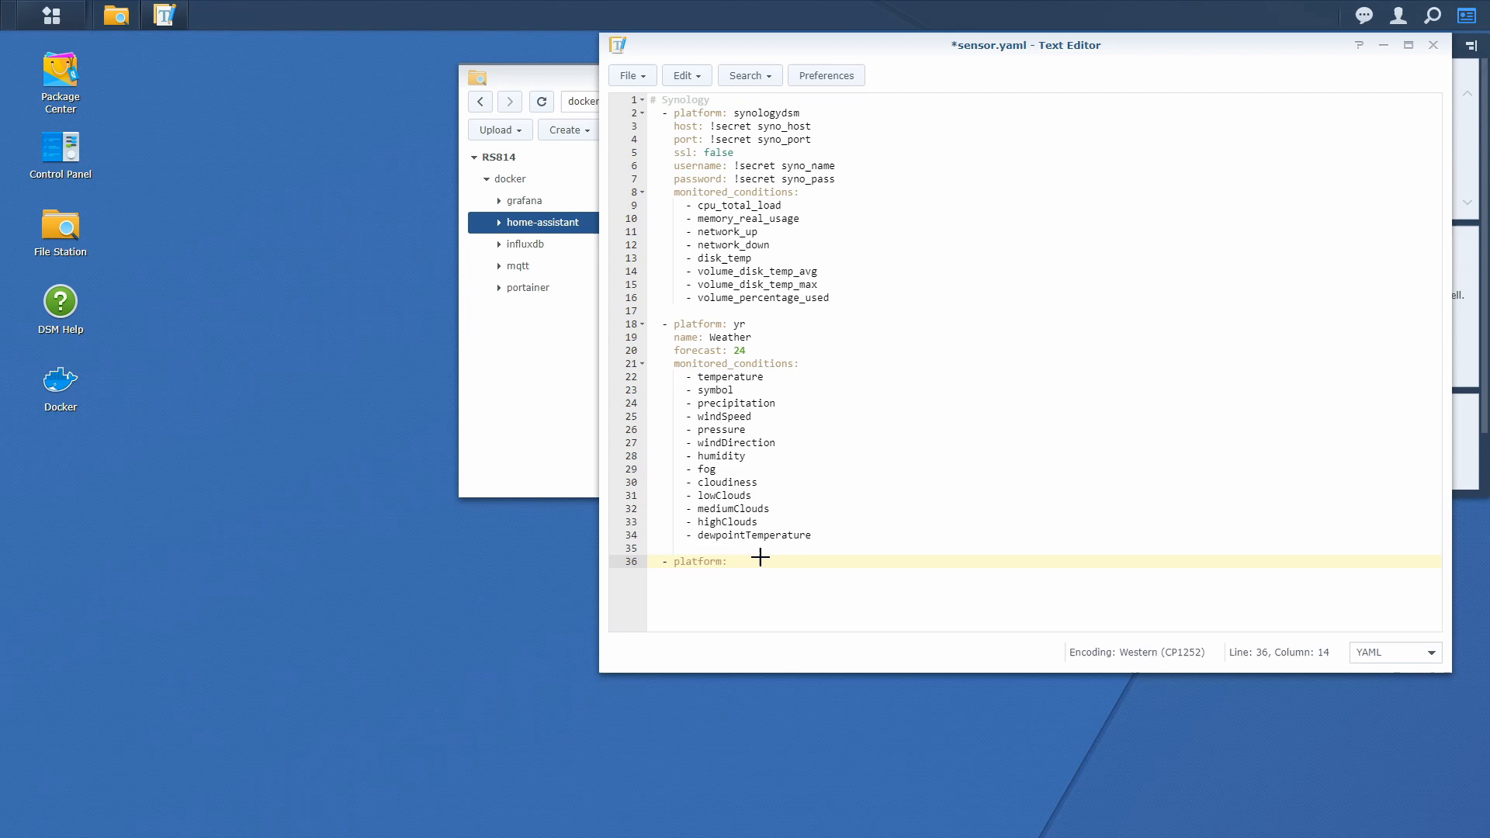
text(launch_li)
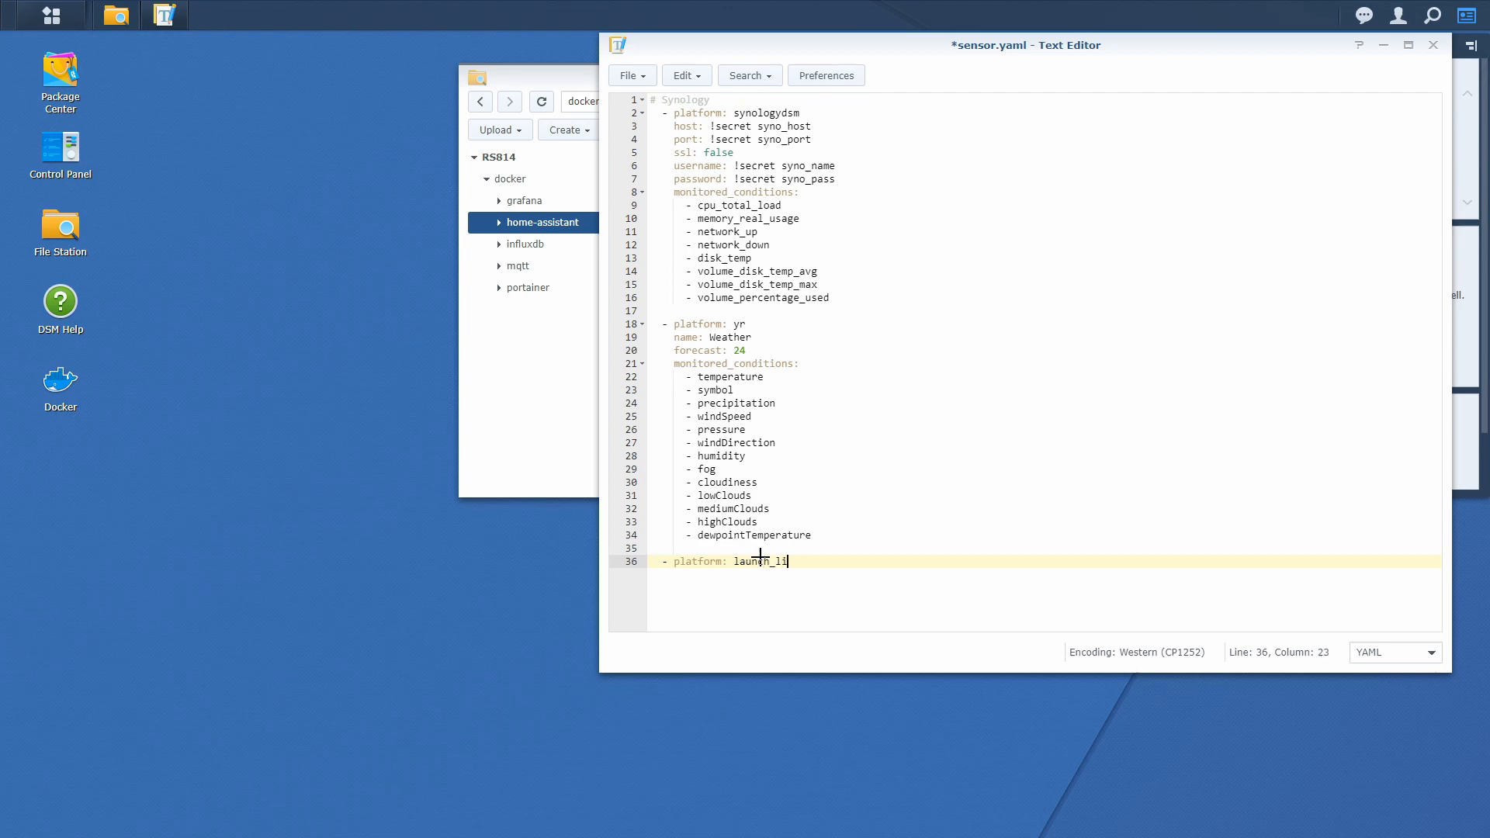
text(bra)
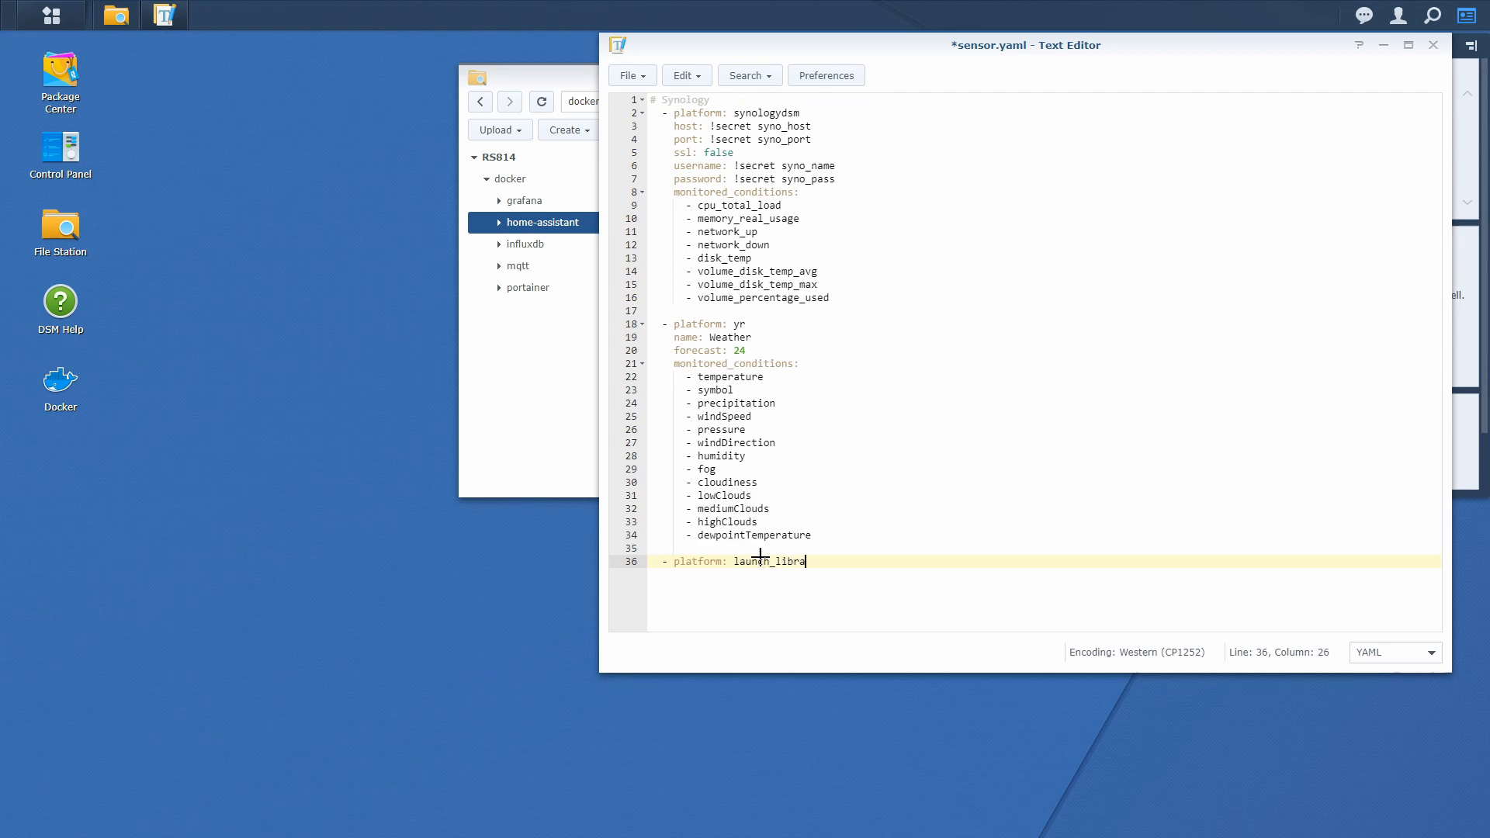
text(ry)
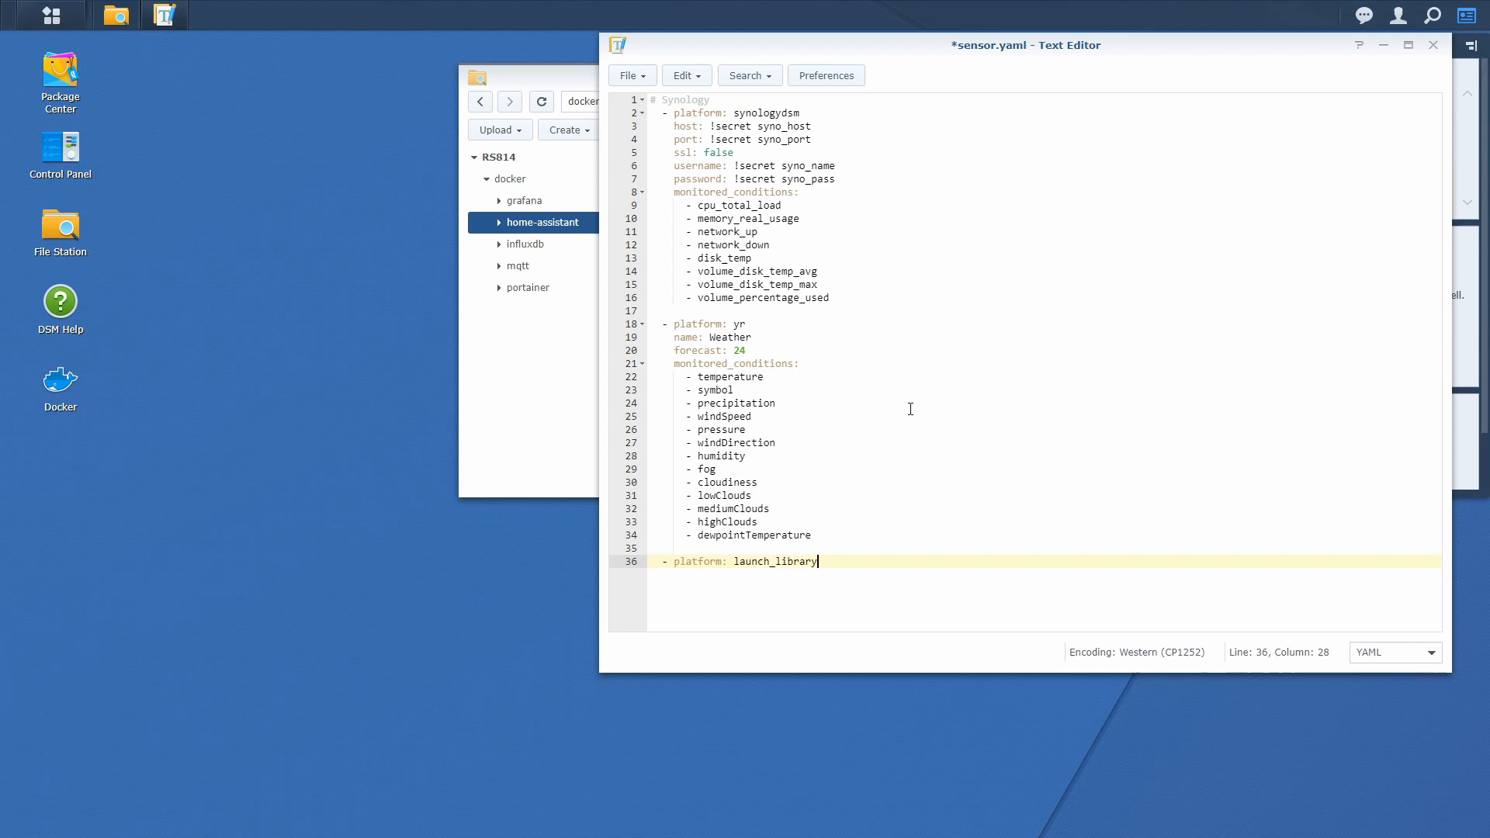
key(Ctrl+s)
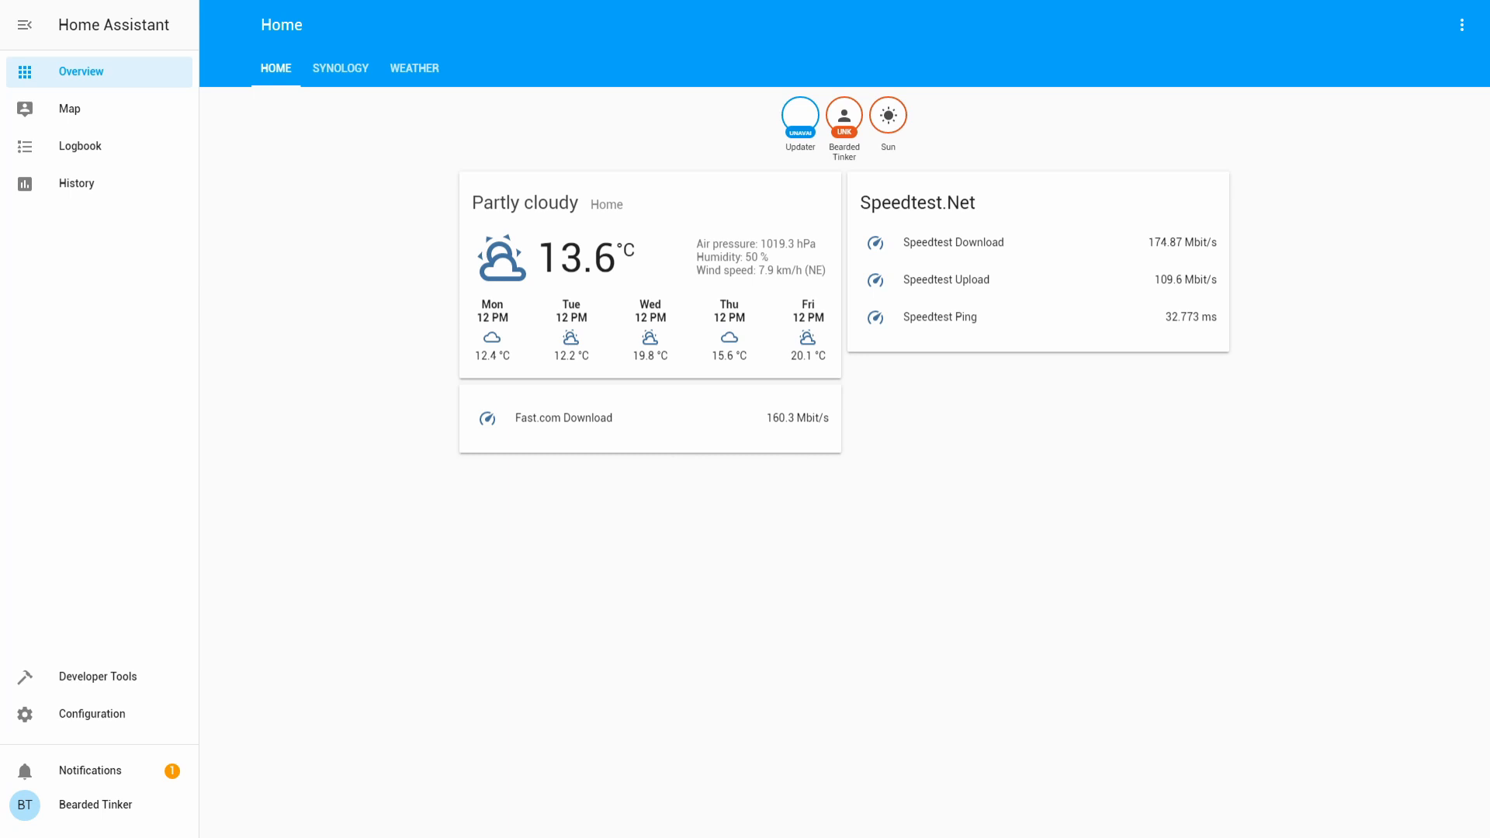
mouse_move(125, 722)
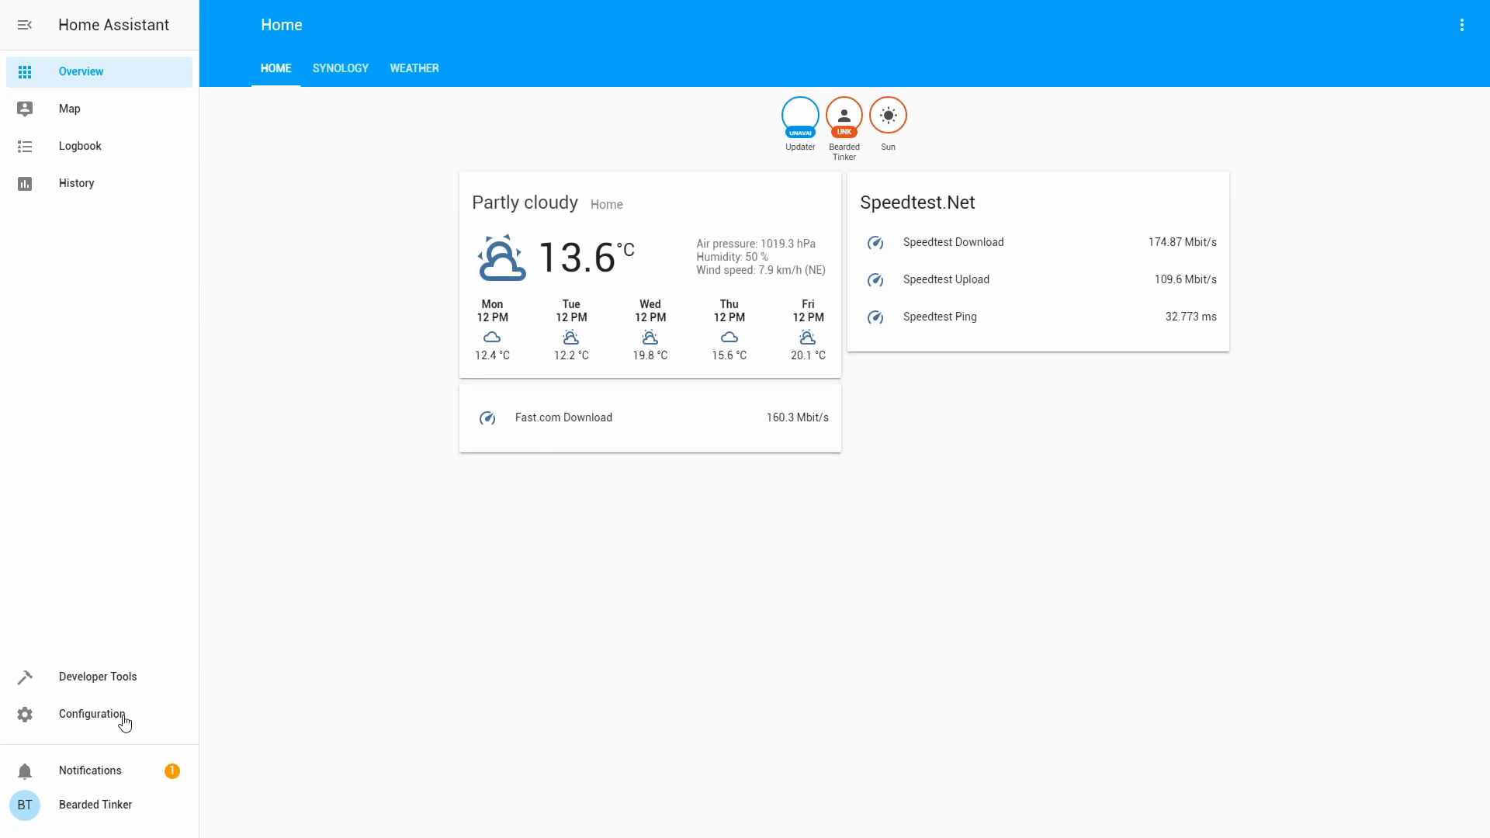
Step: Validate the configuration with Check Config on Server Control, then restart Home Assistant
click(92, 714)
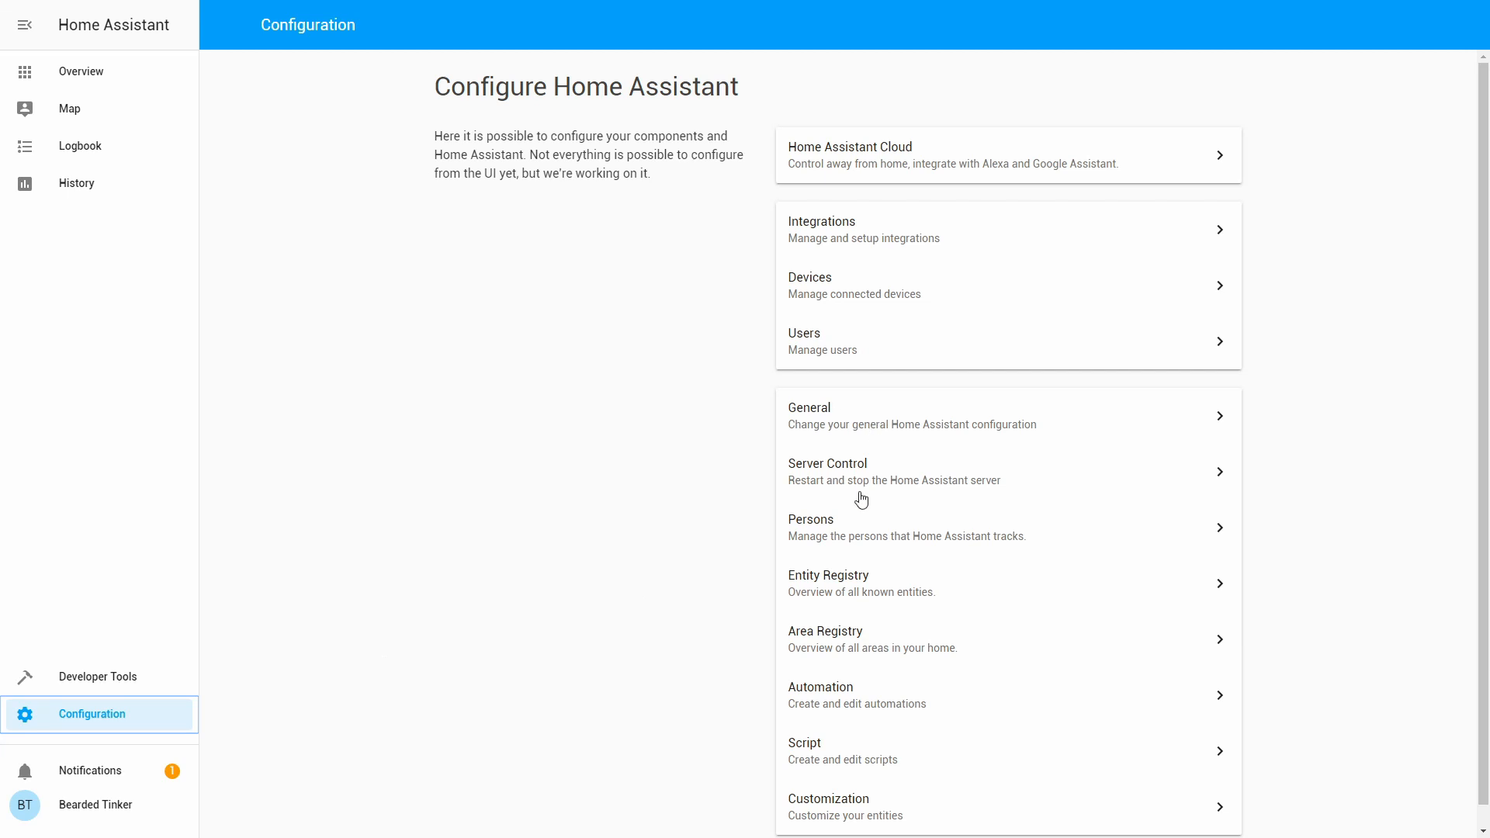
click(827, 470)
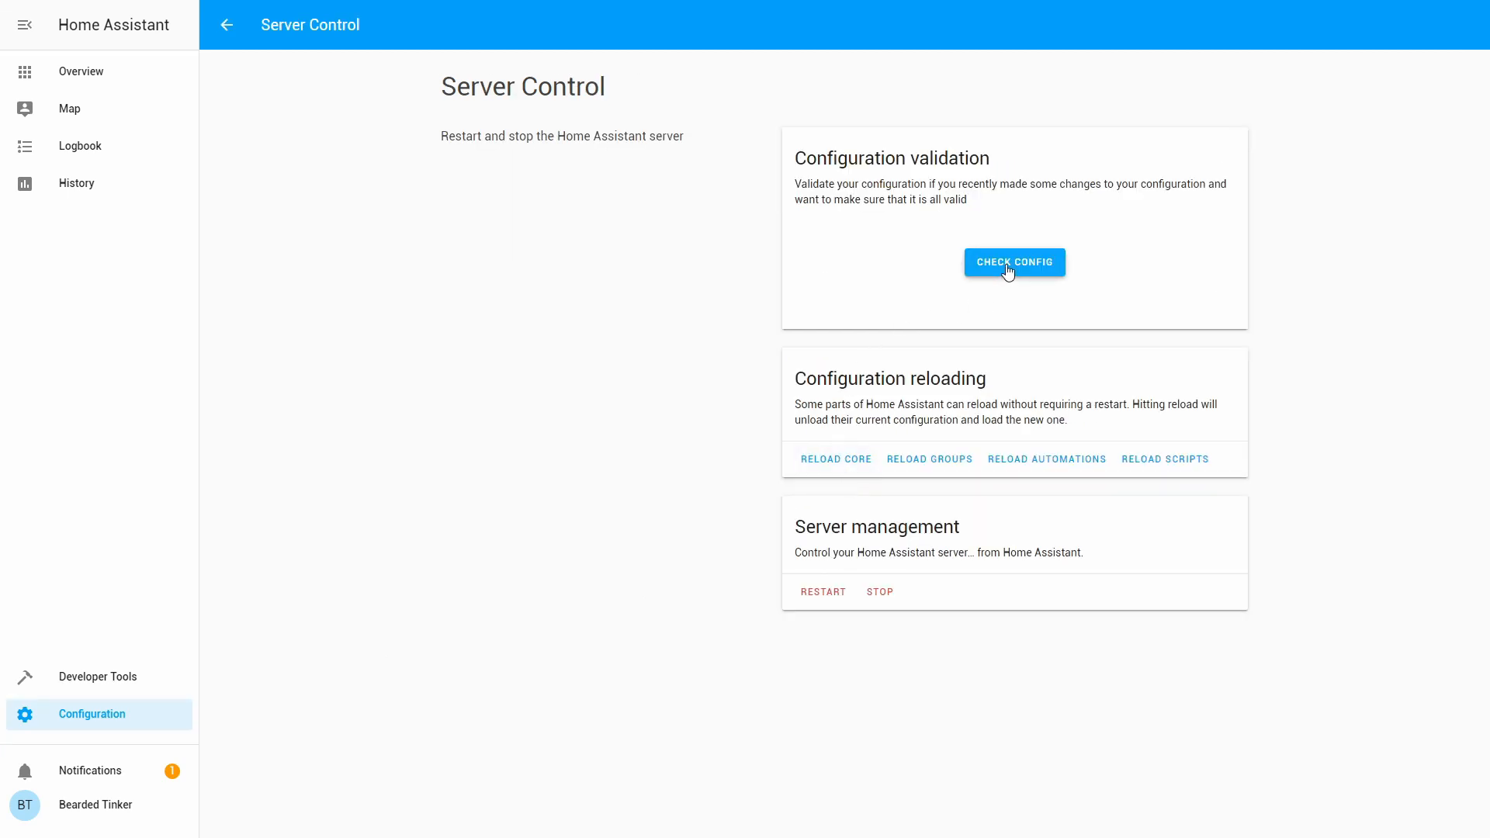
click(1015, 262)
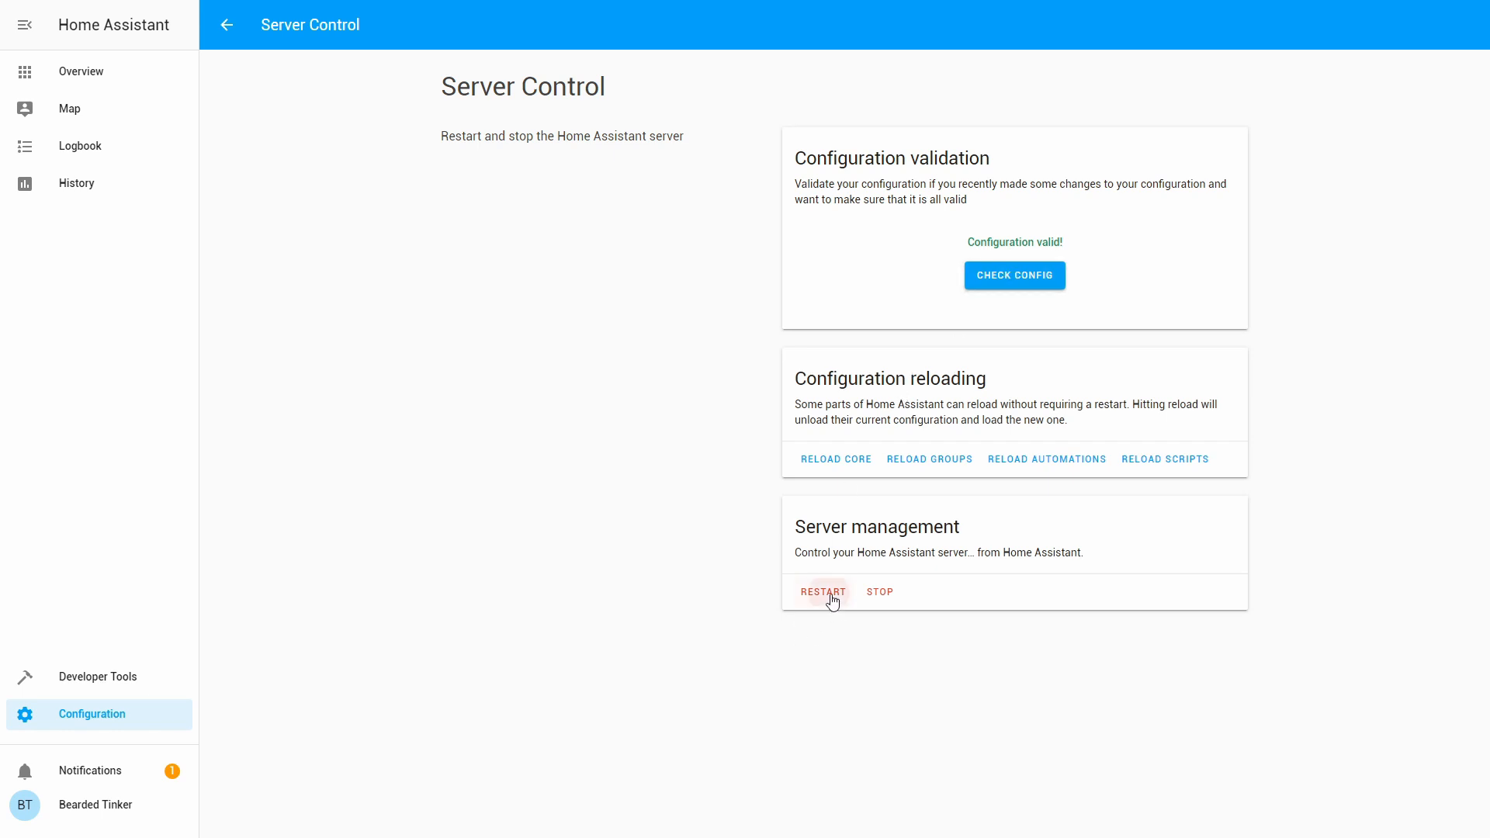
click(823, 592)
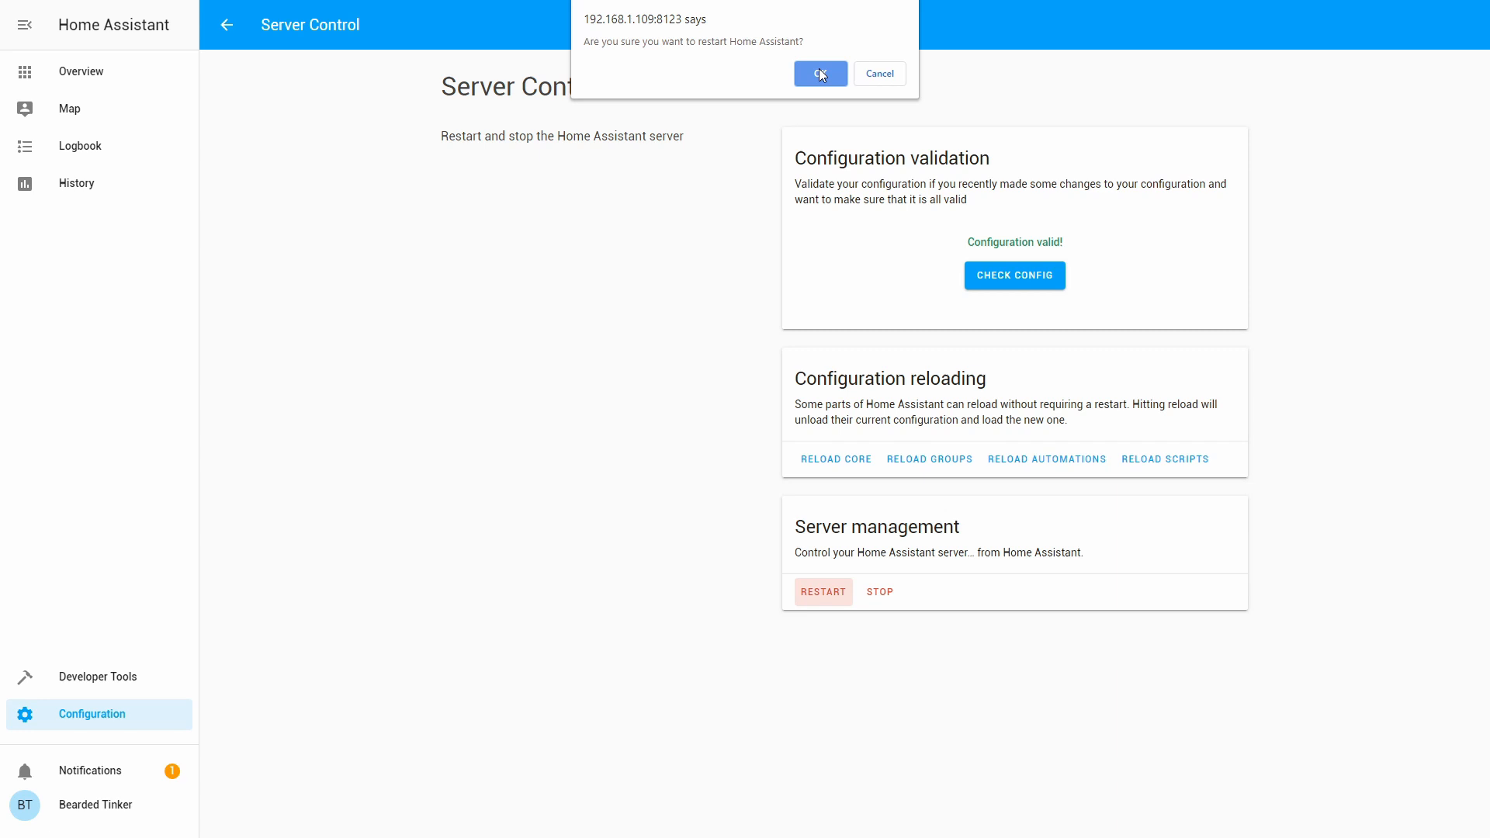
click(820, 73)
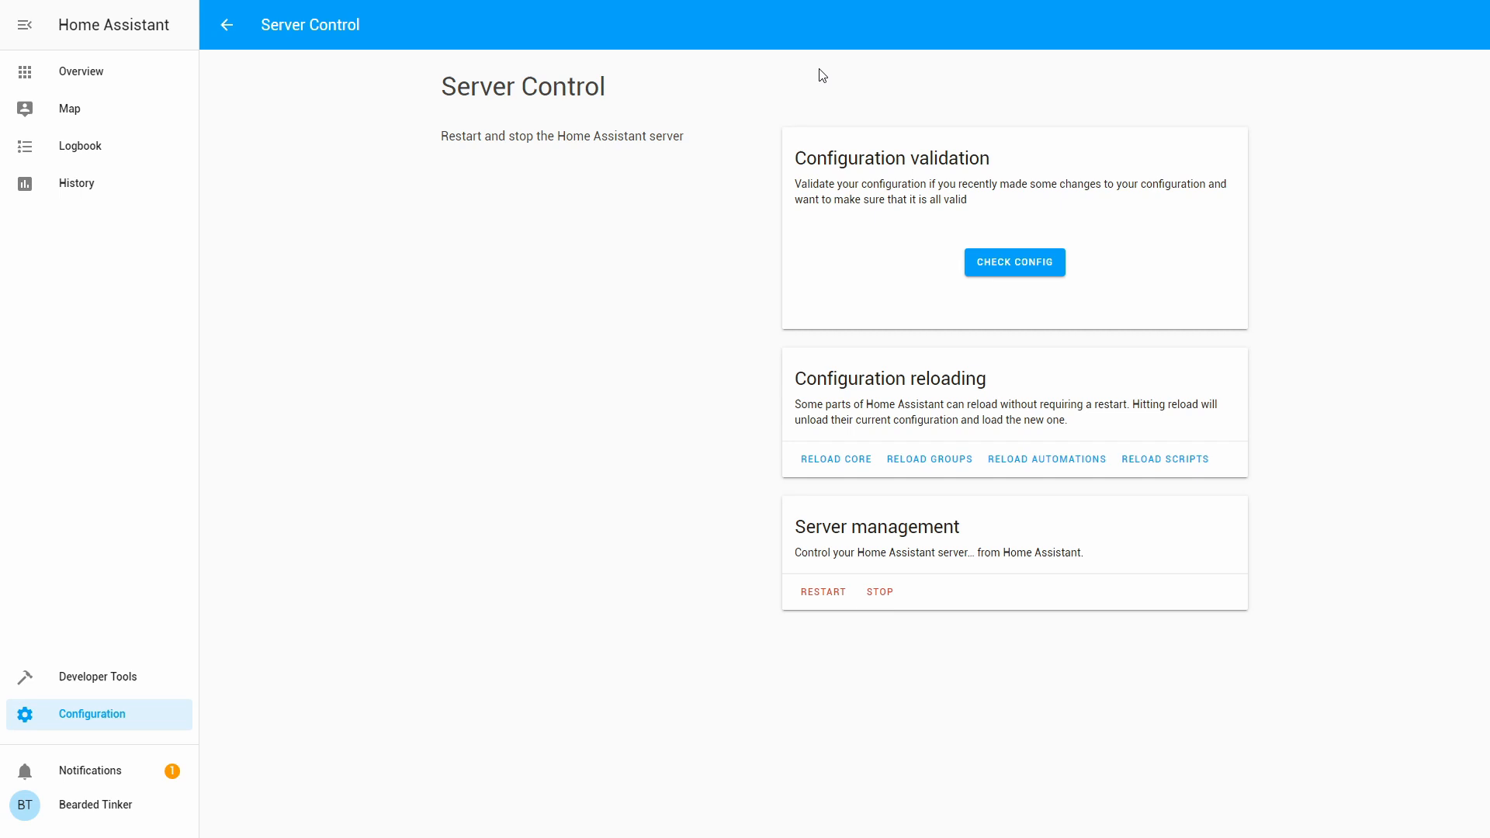
mouse_move(213, 71)
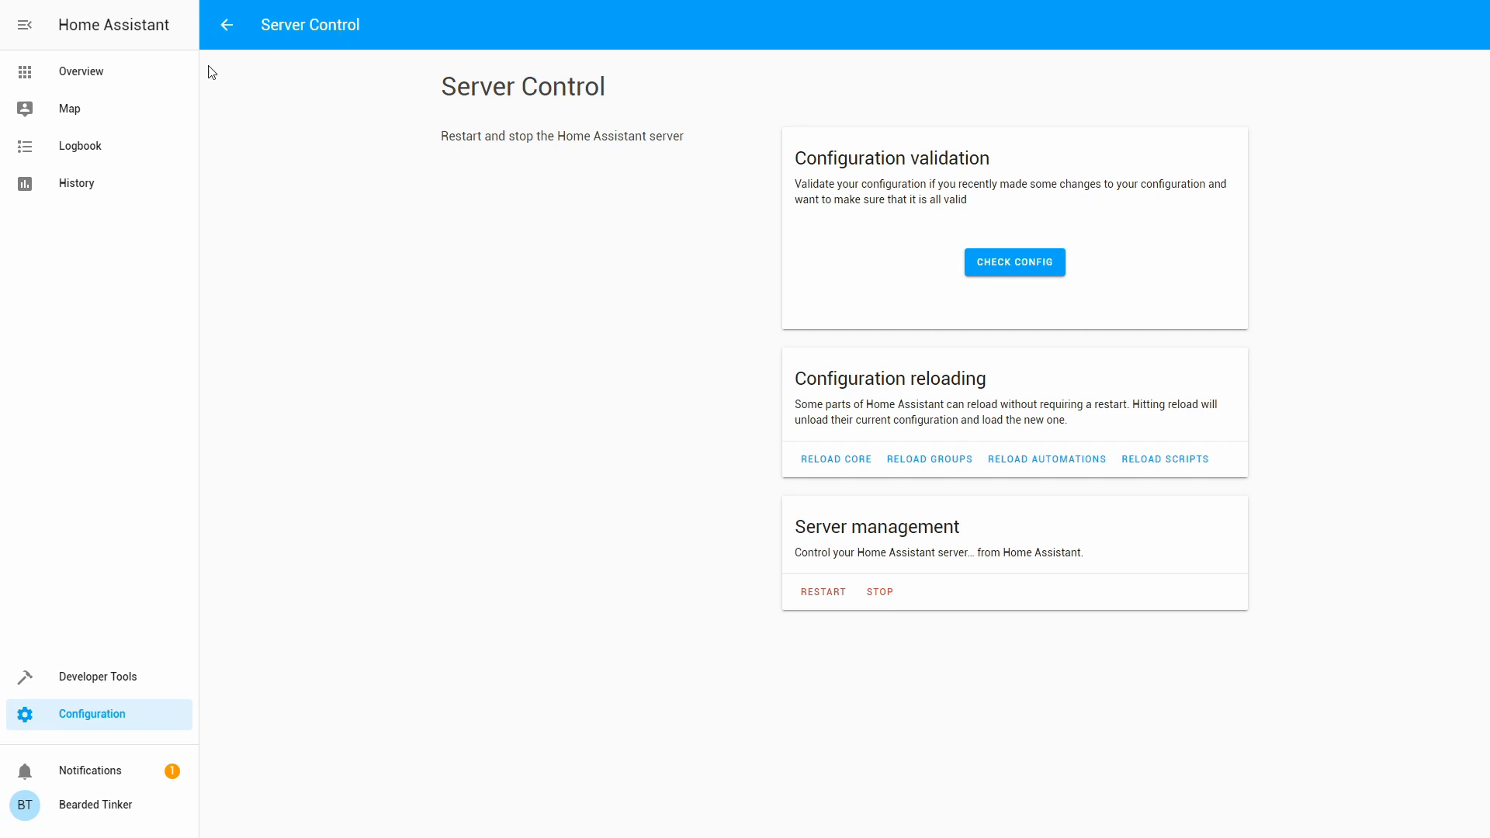
Step: Add an Entities card with sensor.next_launch to the Home dashboard, then exit edit mode
click(81, 71)
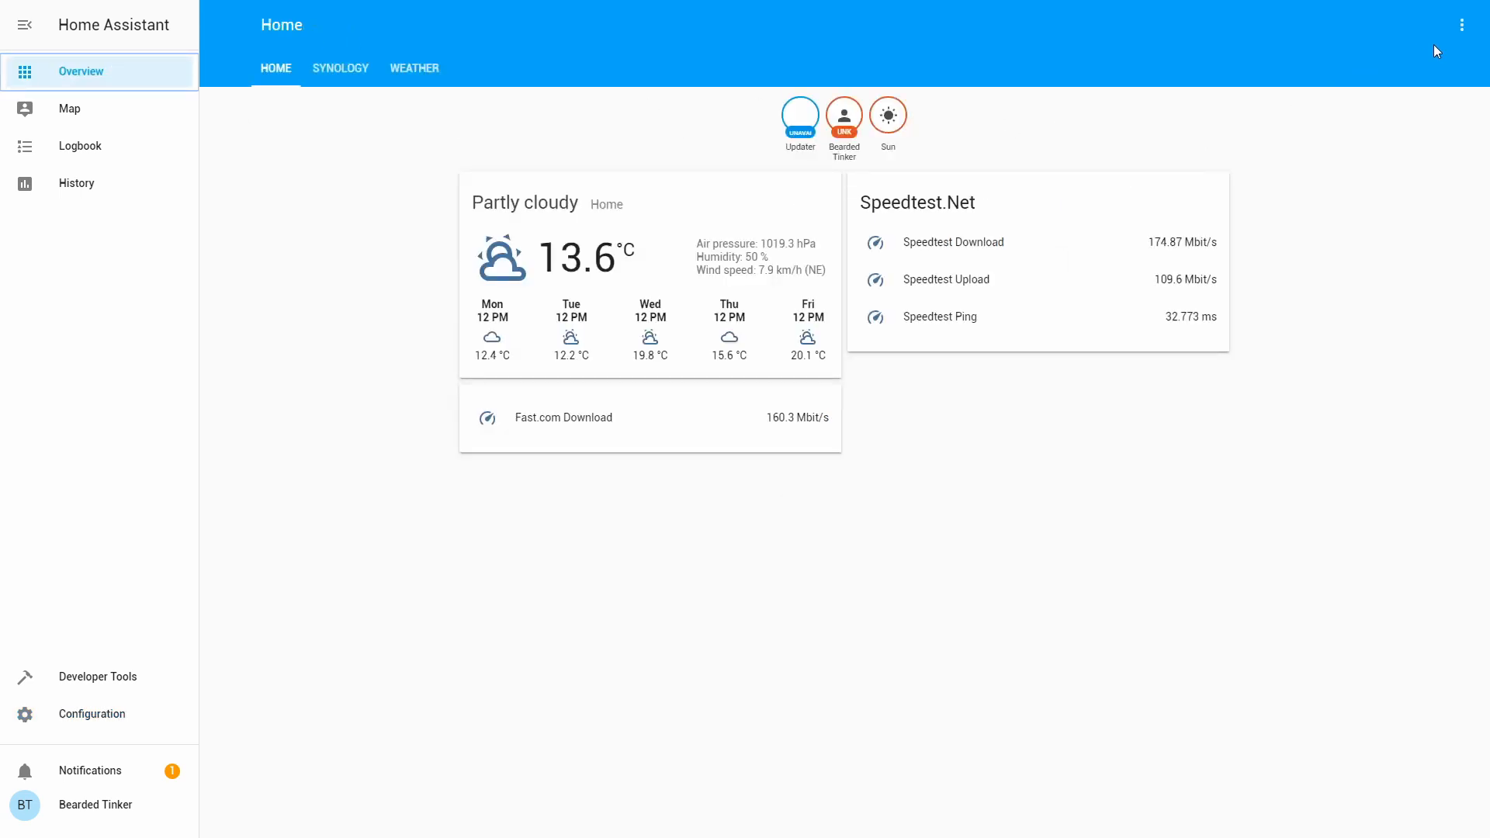
click(1462, 24)
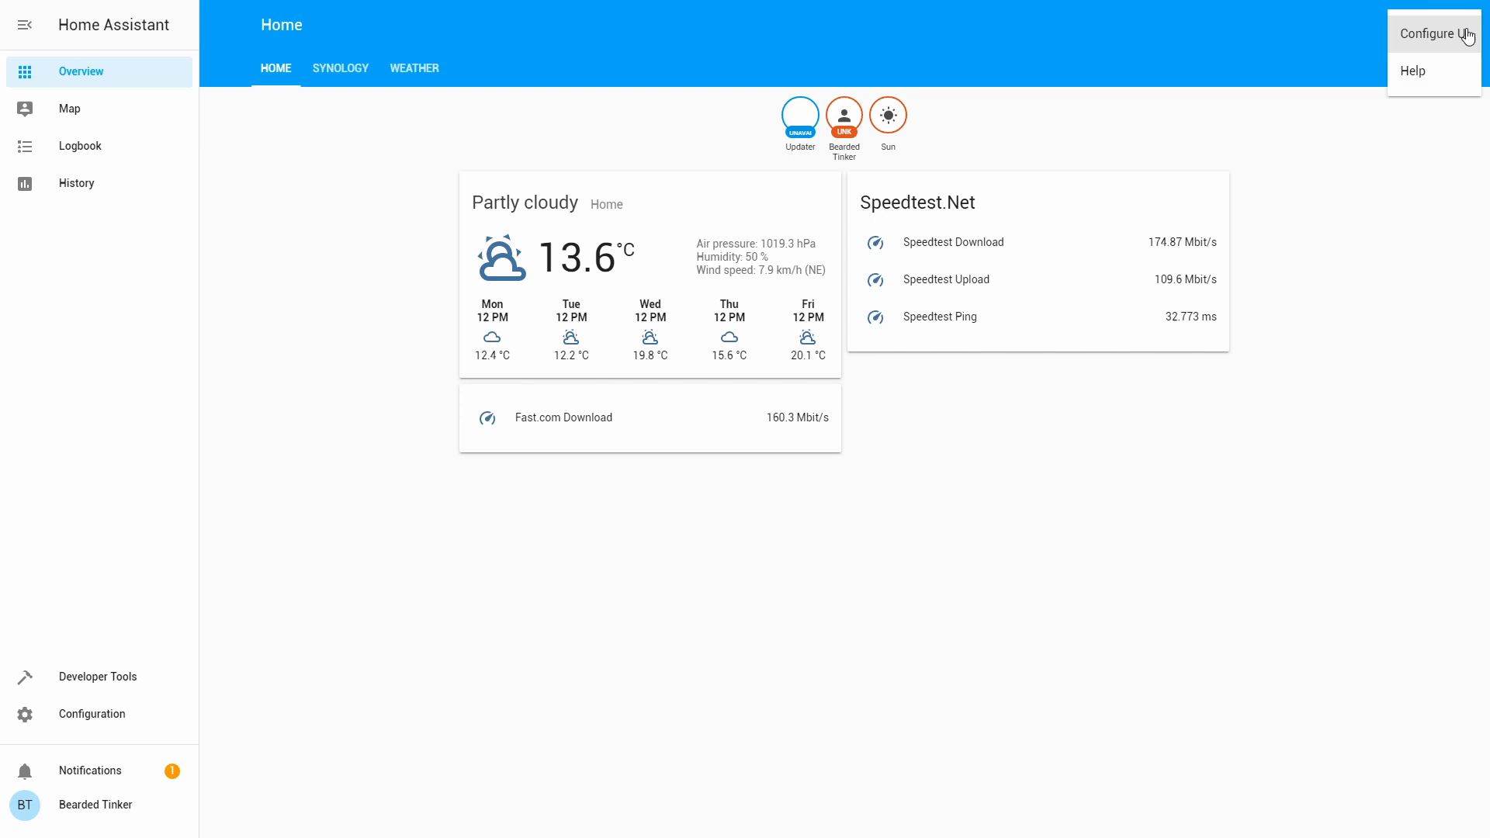
click(1433, 33)
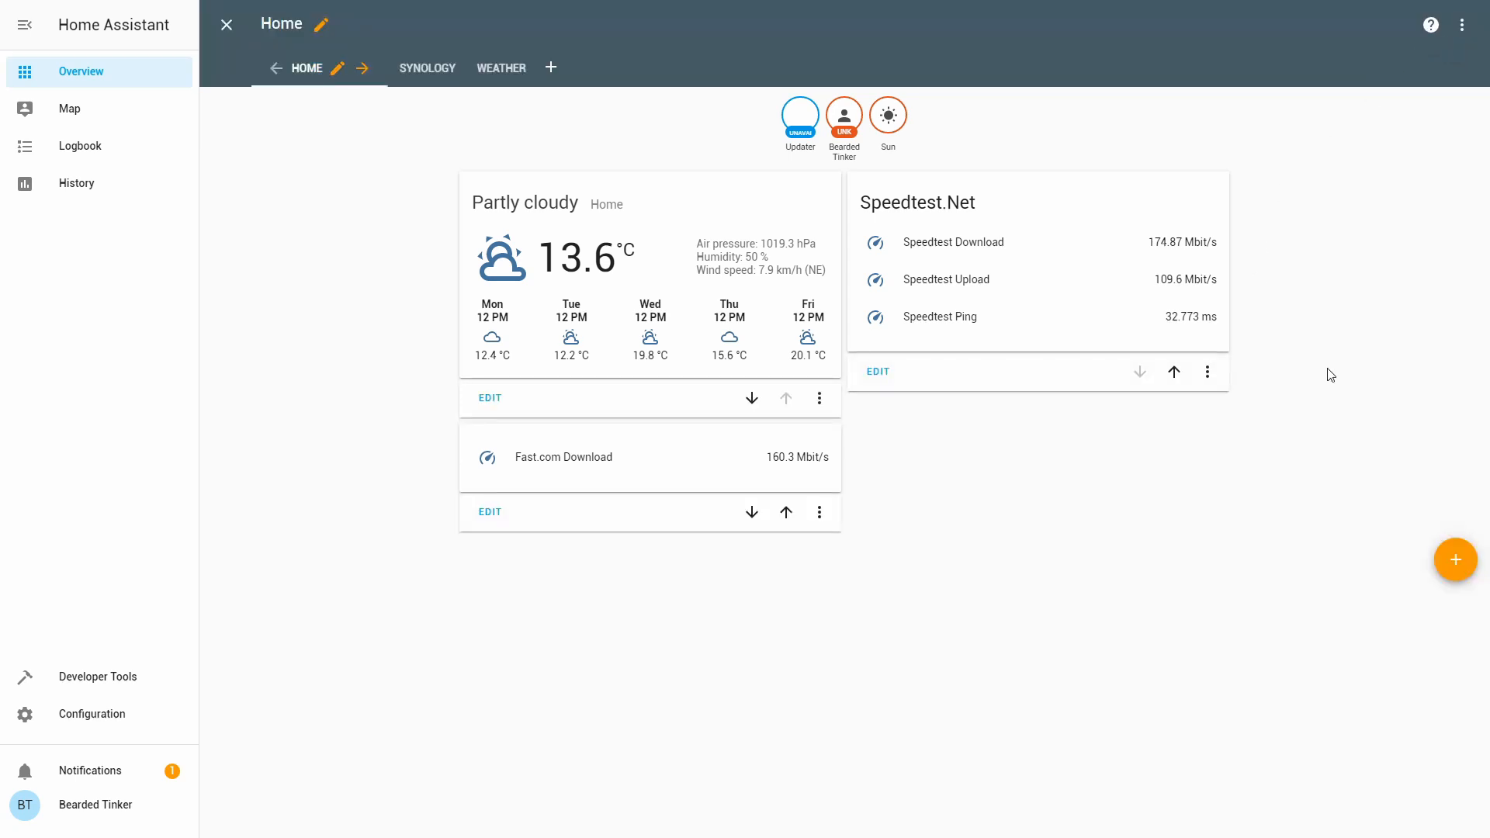
click(1454, 560)
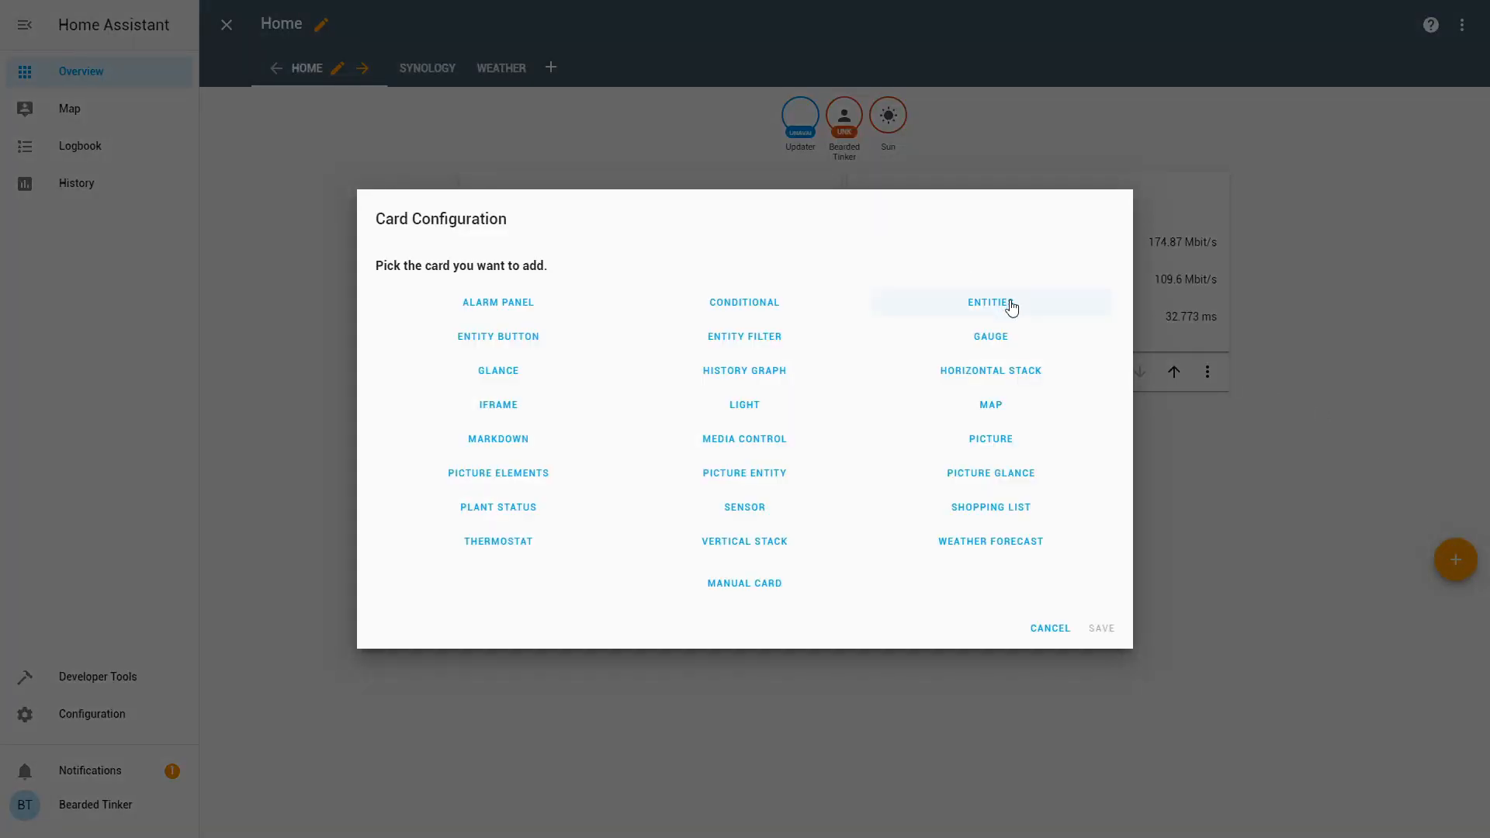
click(990, 303)
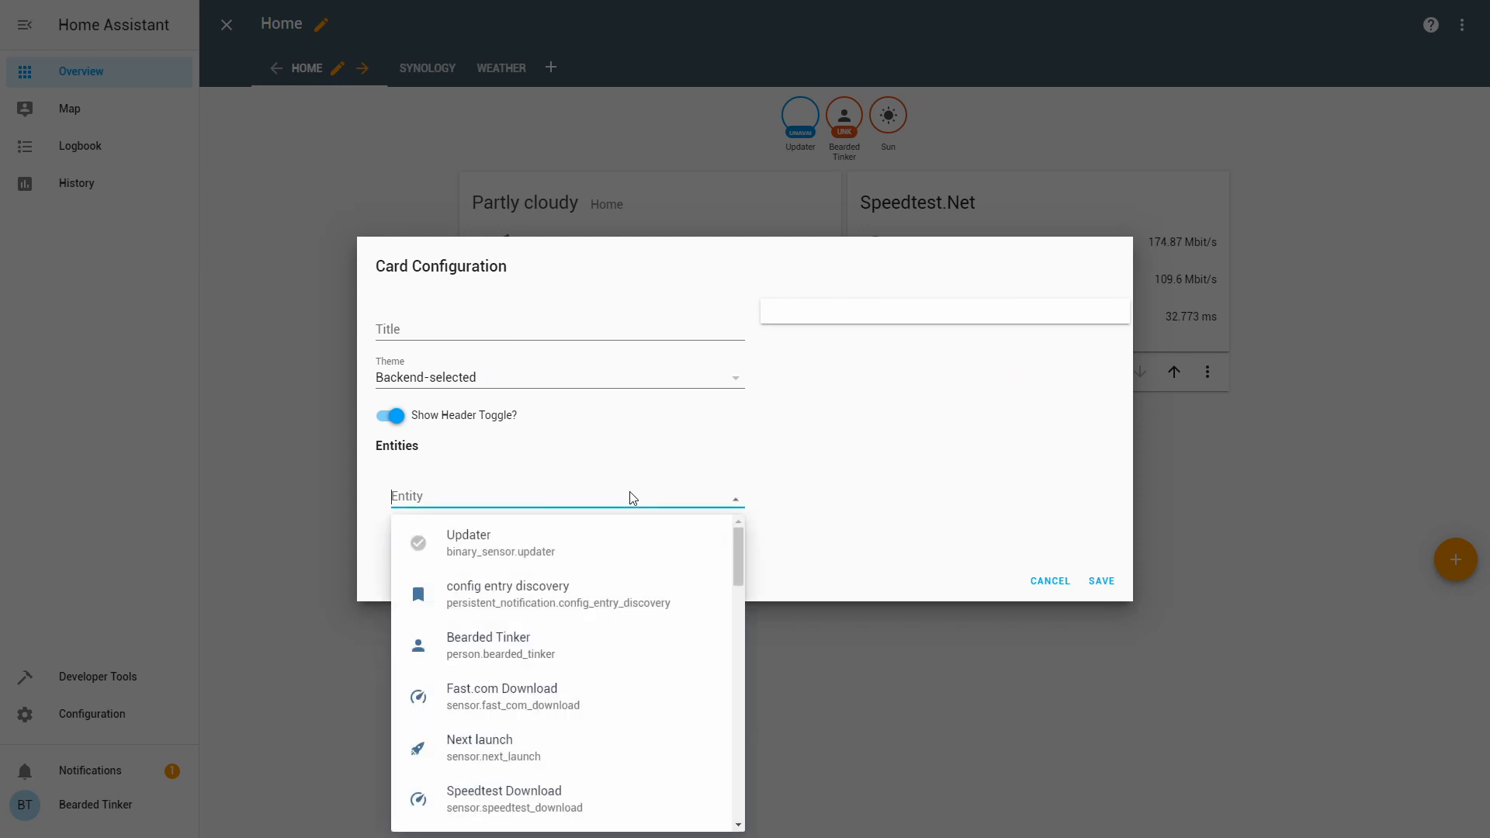
text(ne)
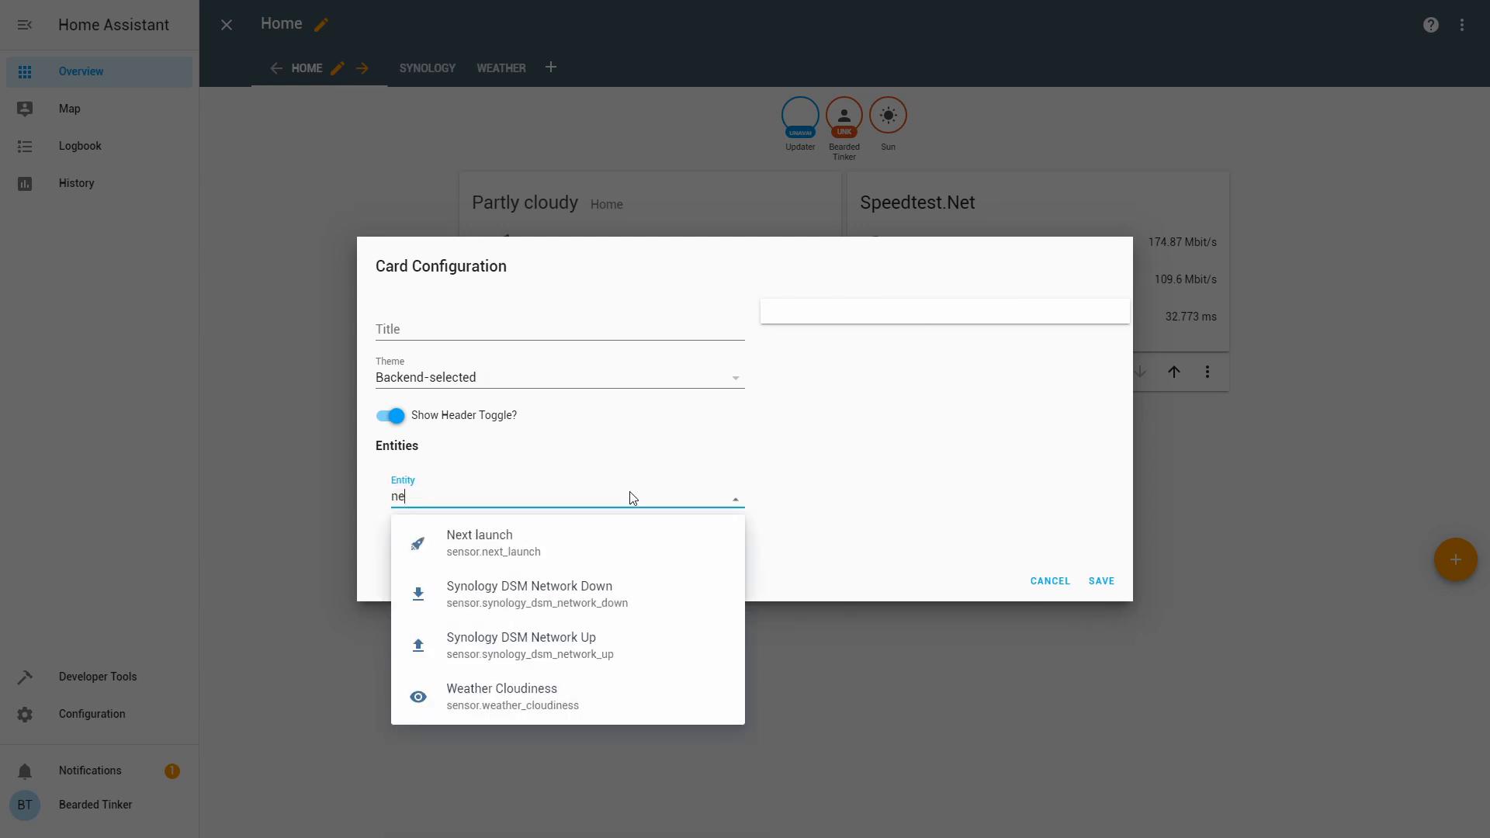
click(480, 542)
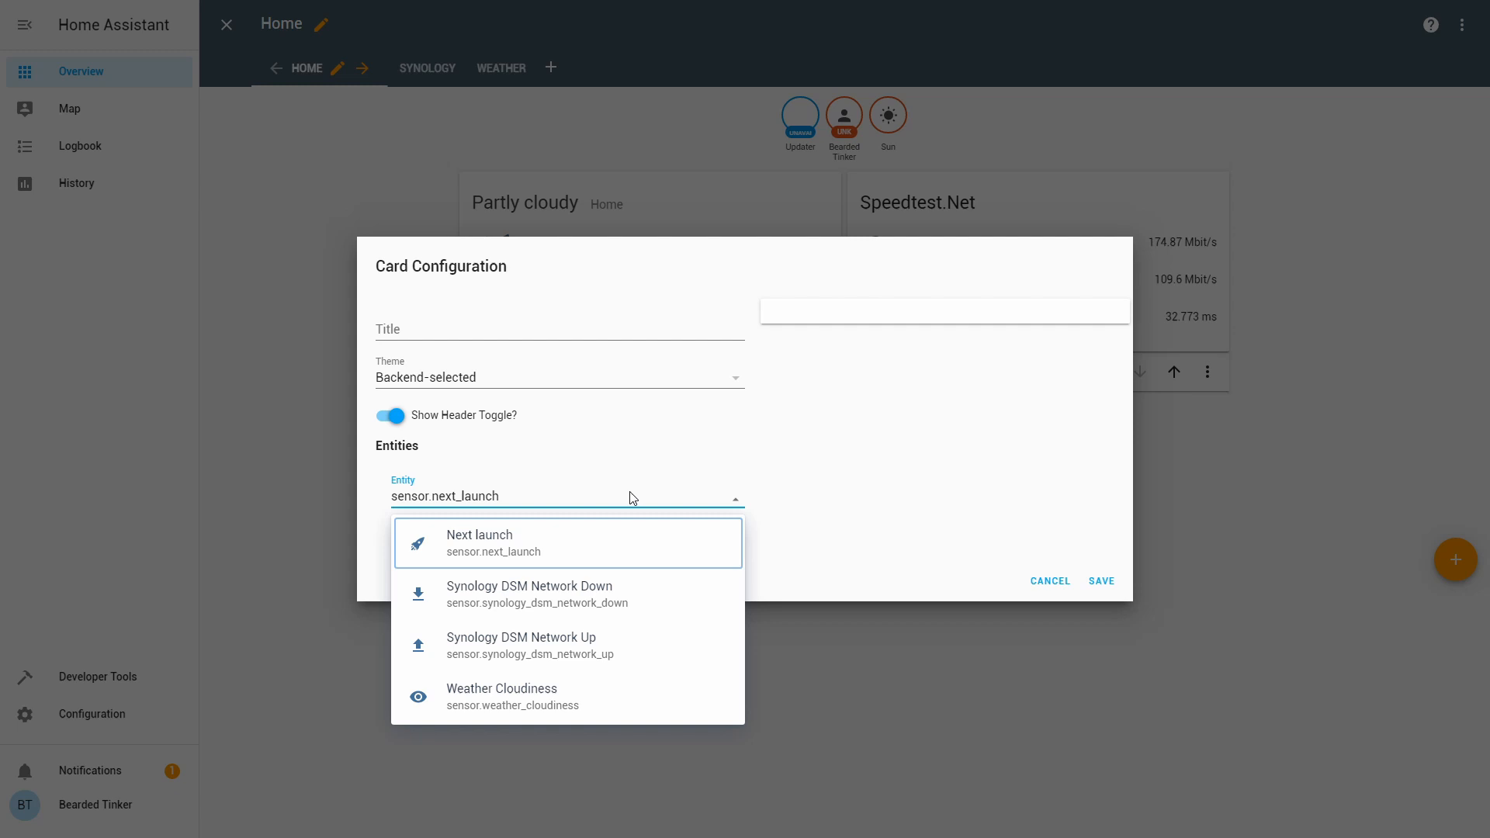
click(479, 542)
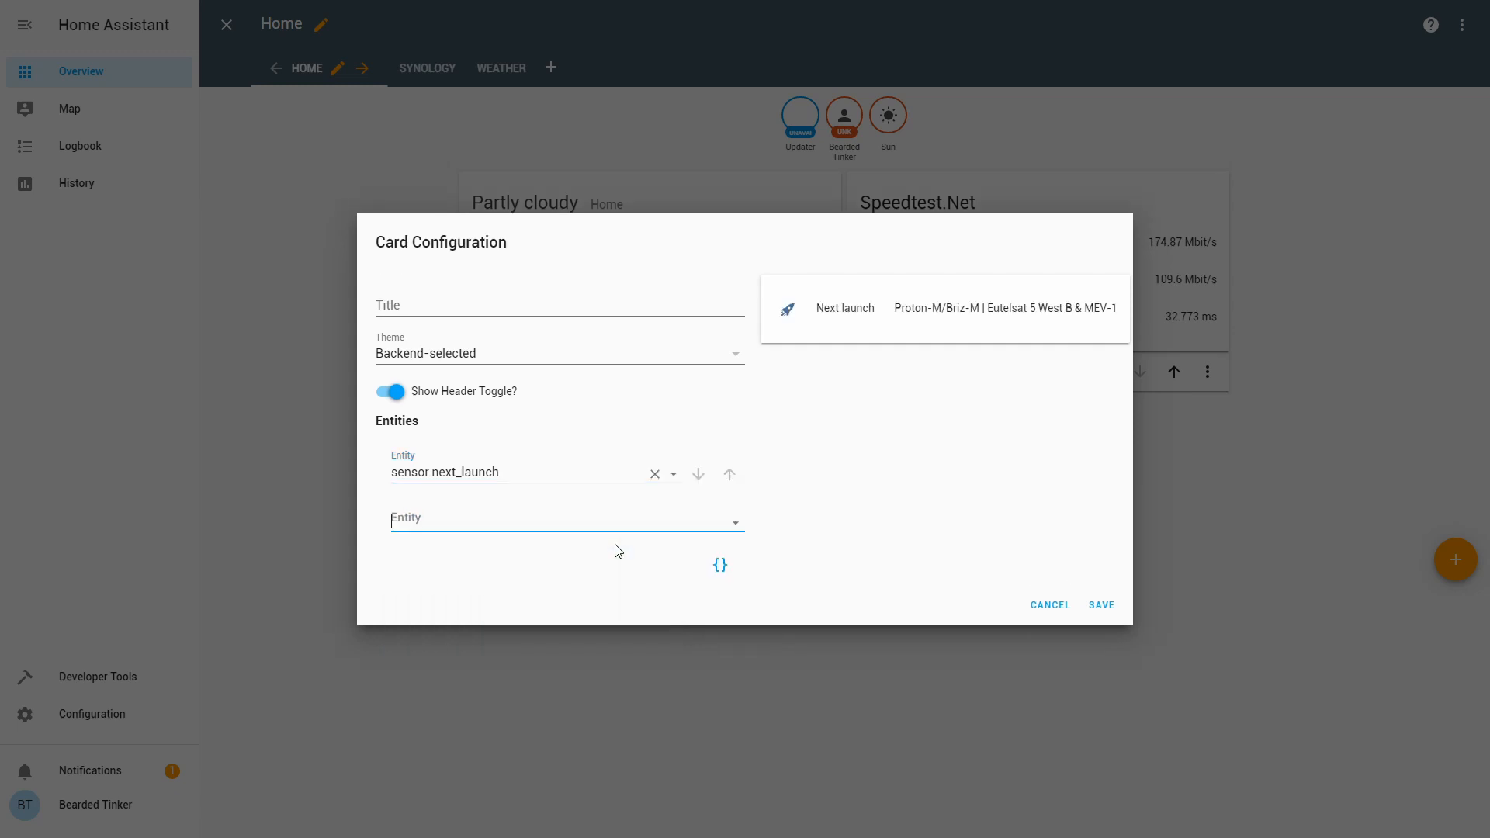
click(1101, 604)
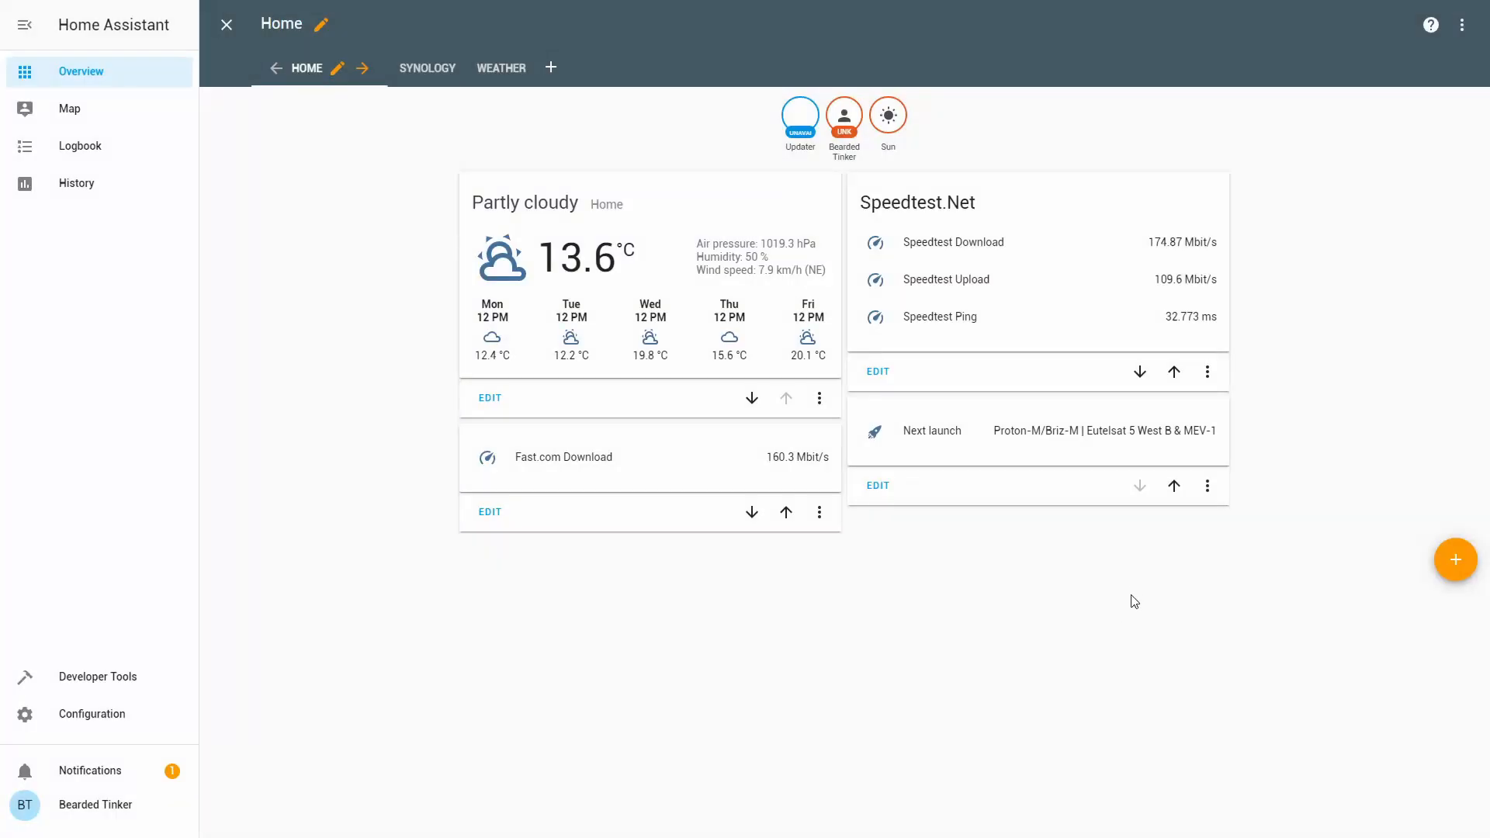
click(225, 24)
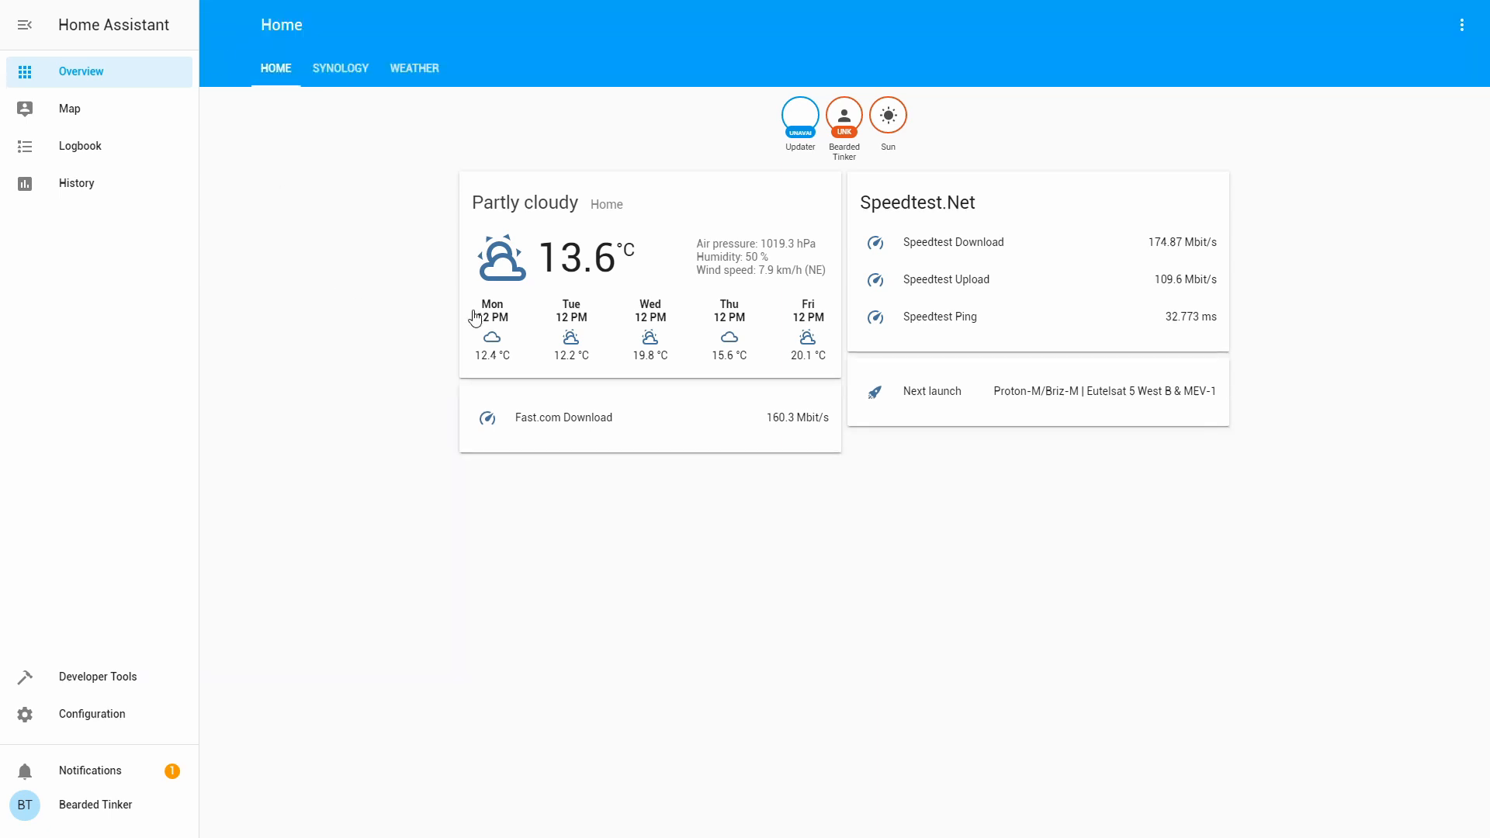
mouse_move(1022, 539)
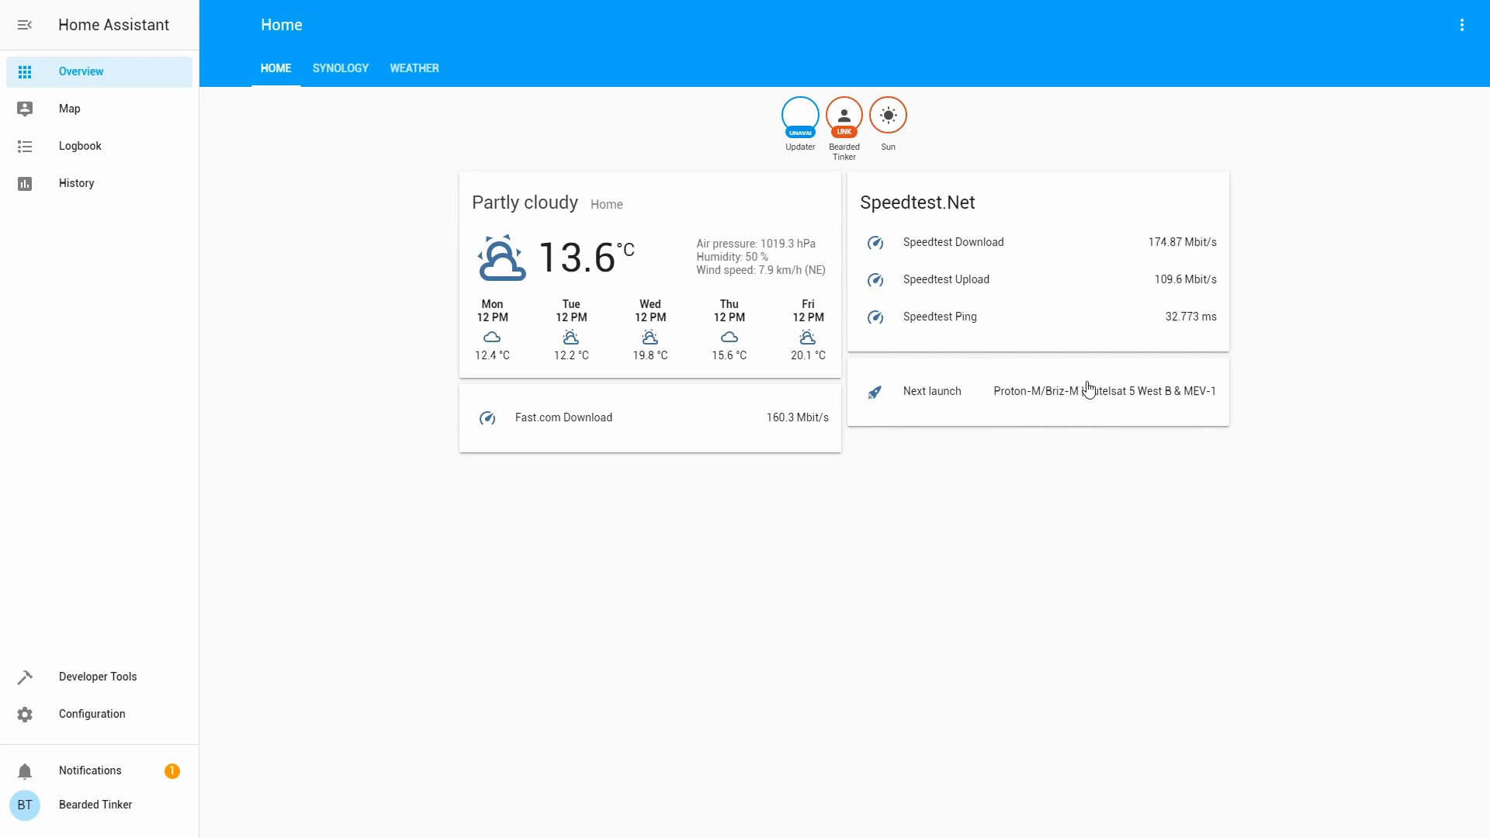
mouse_move(986, 387)
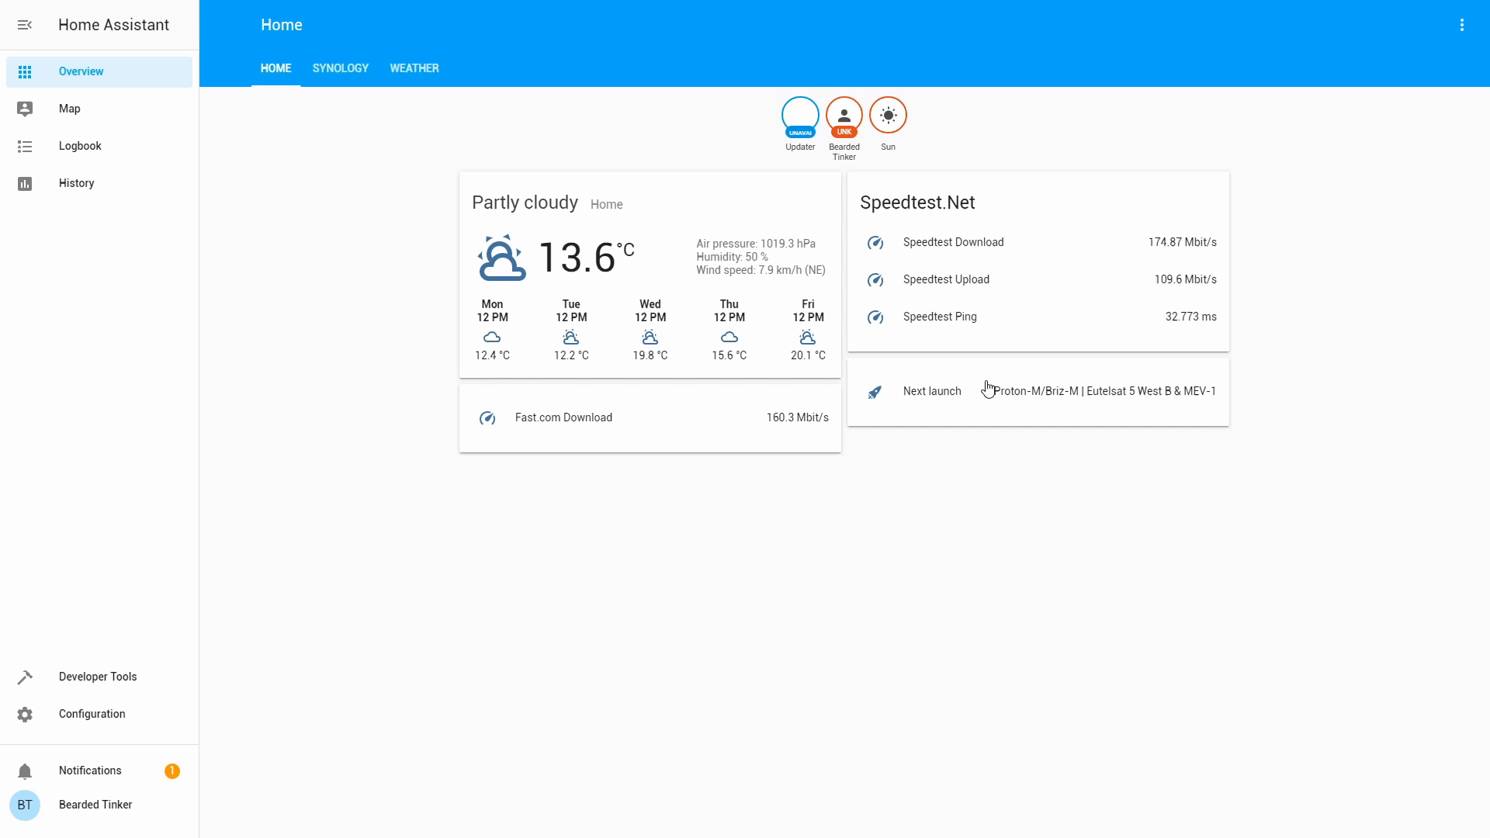